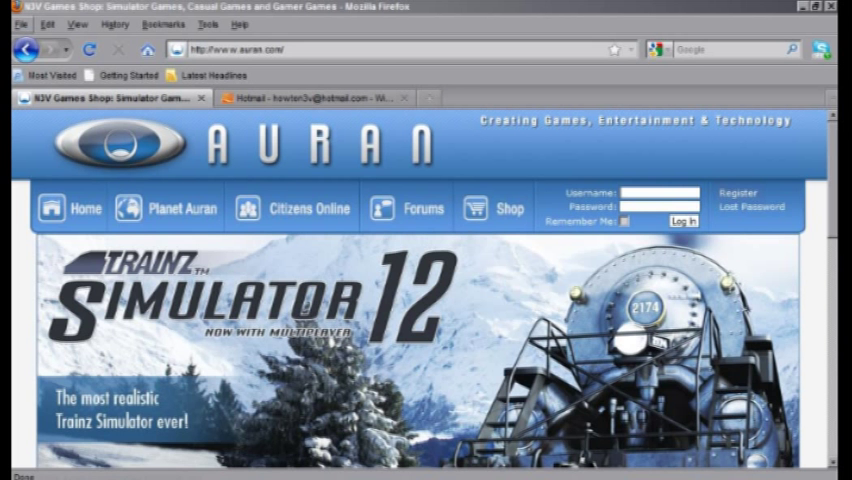
pyautogui.moveTo(738, 192)
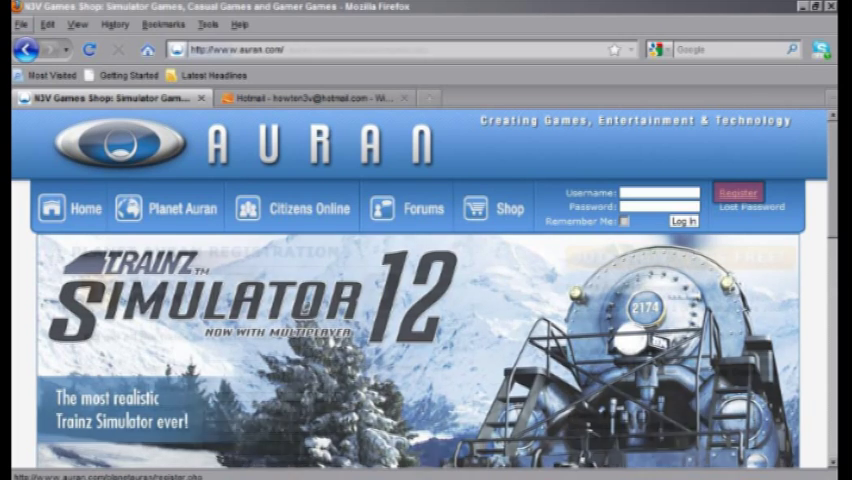
# Step: Submit the new Planet Auran account details from the Register form for review
pyautogui.click(738, 192)
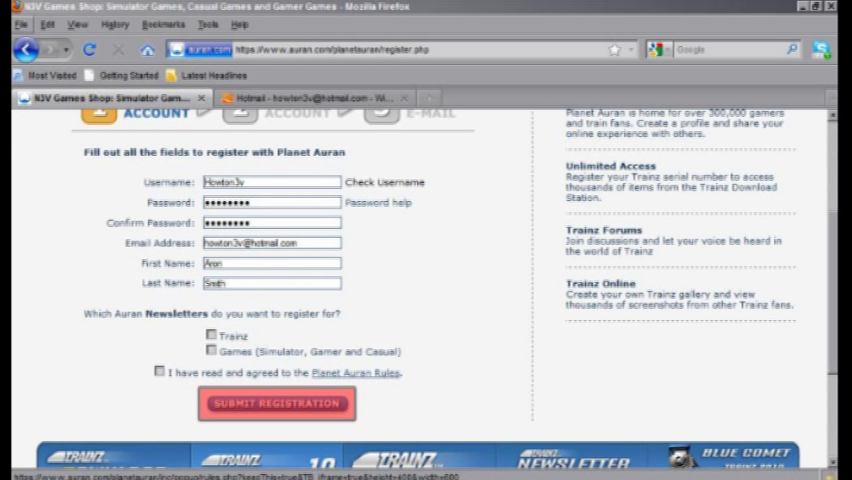
pyautogui.click(276, 404)
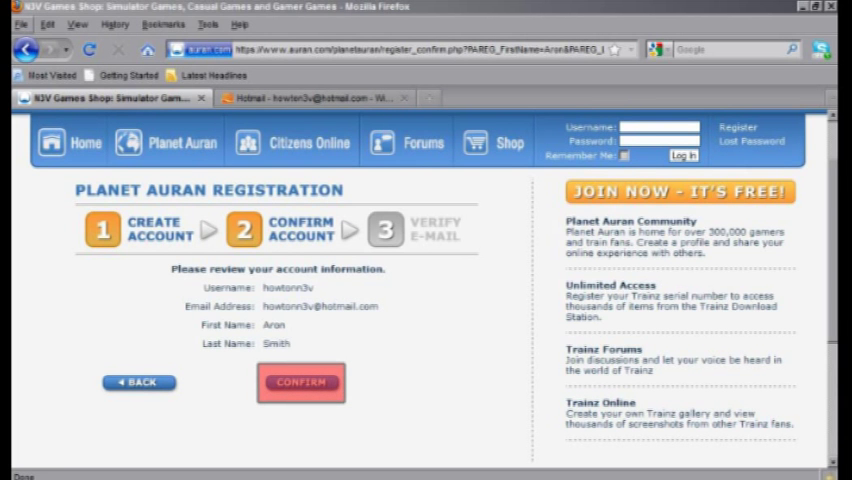
# Step: Confirm the reviewed account info and follow the verification link in the Hotmail welcome email
pyautogui.click(316, 96)
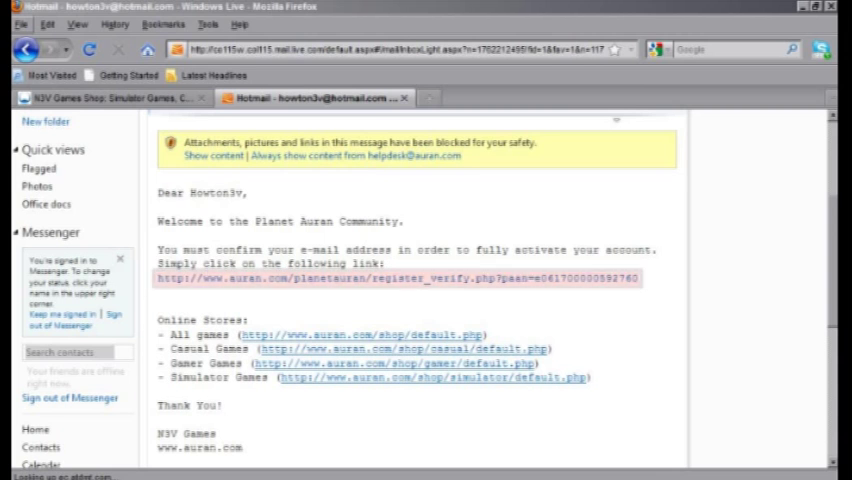
pyautogui.doubleClick(396, 278)
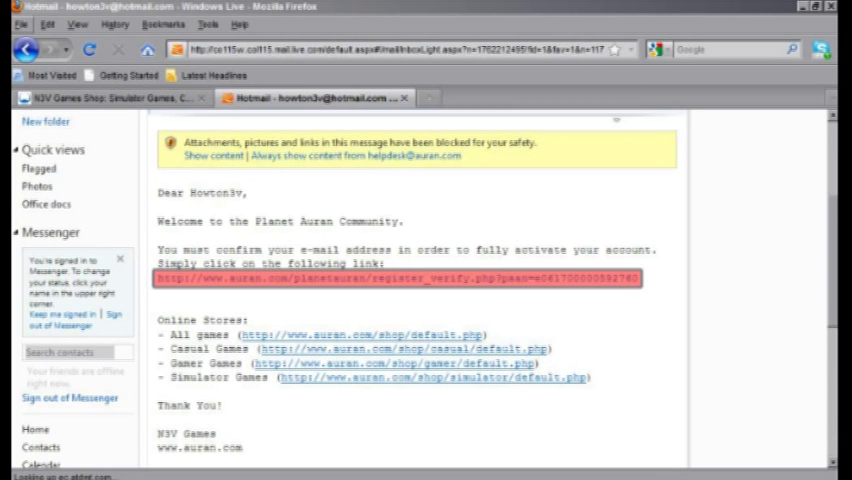
pyautogui.click(396, 278)
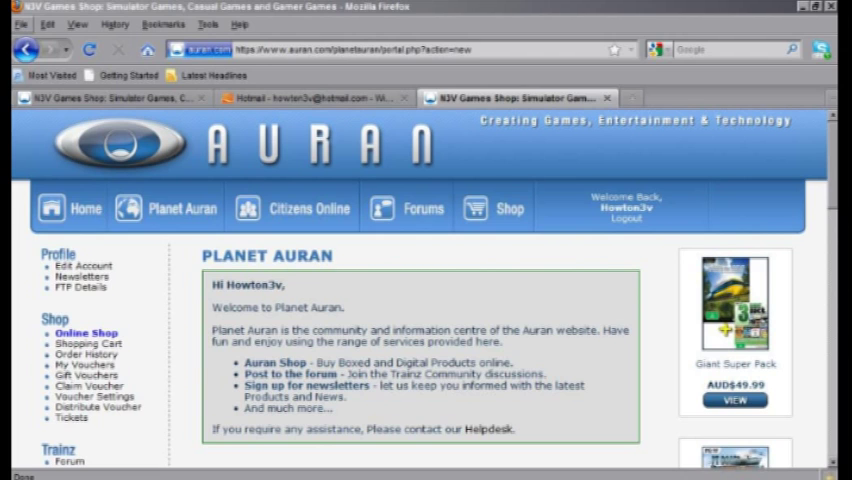
# Step: Scroll down the serial number registration form holding the Trainz serial
pyautogui.scroll(-3)
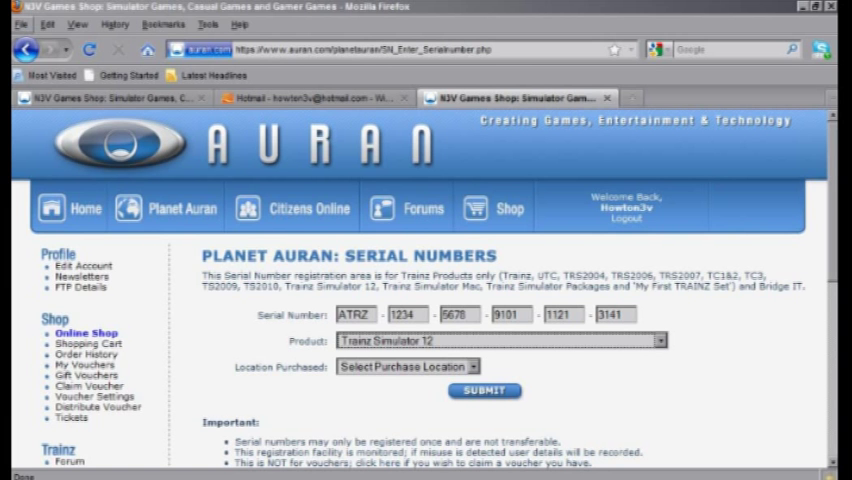
# Step: Choose Trainz Simulator 12 as the product for the serial being registered
pyautogui.click(658, 340)
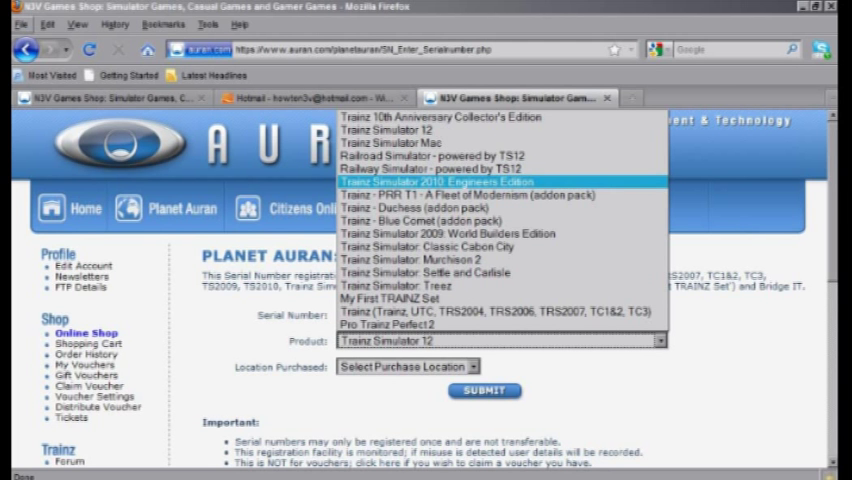
pyautogui.click(432, 180)
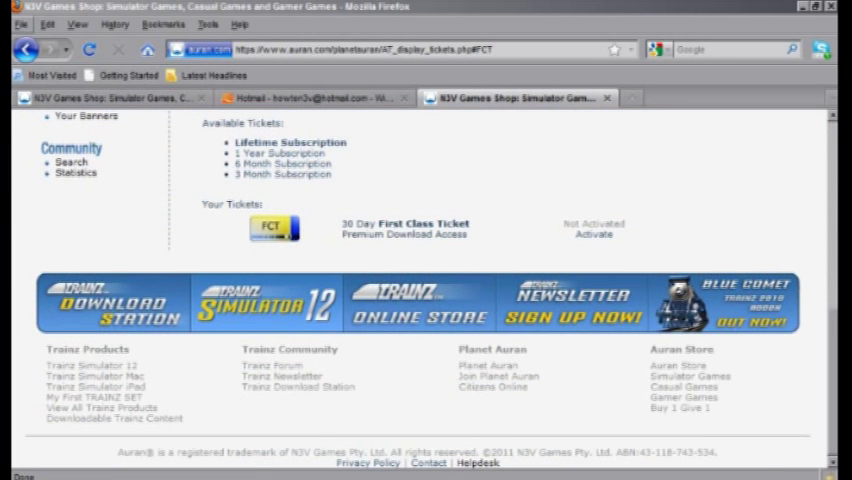
# Step: Activate the 30 Day First Class Ticket and confirm, giving it an expiry date
pyautogui.click(594, 234)
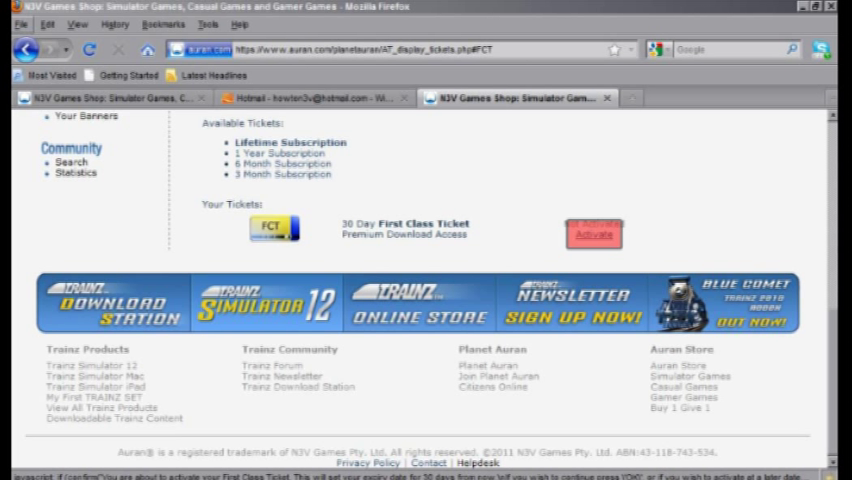
pyautogui.click(594, 232)
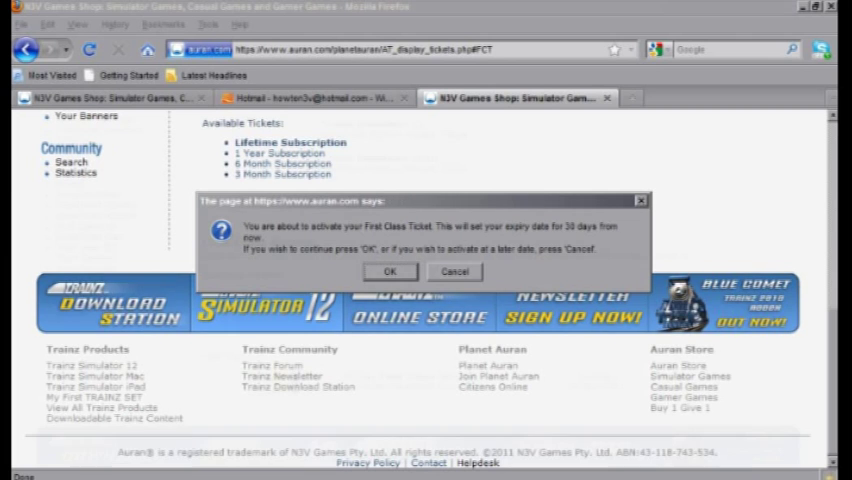
pyautogui.click(388, 272)
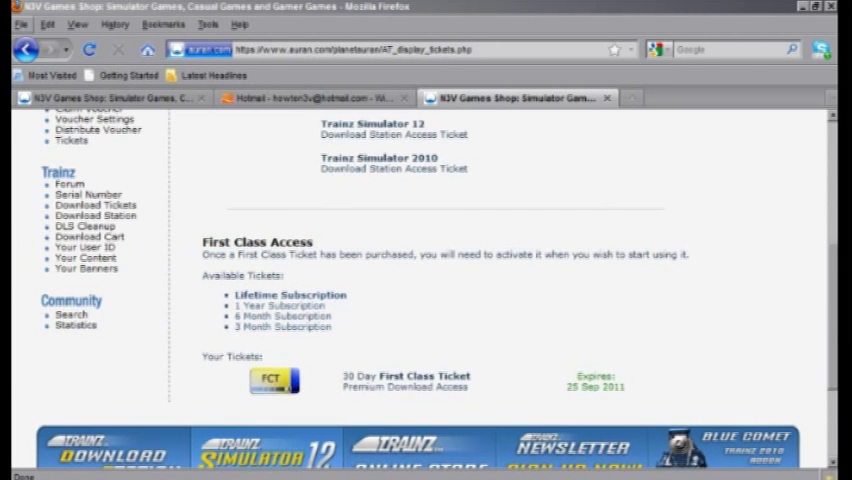